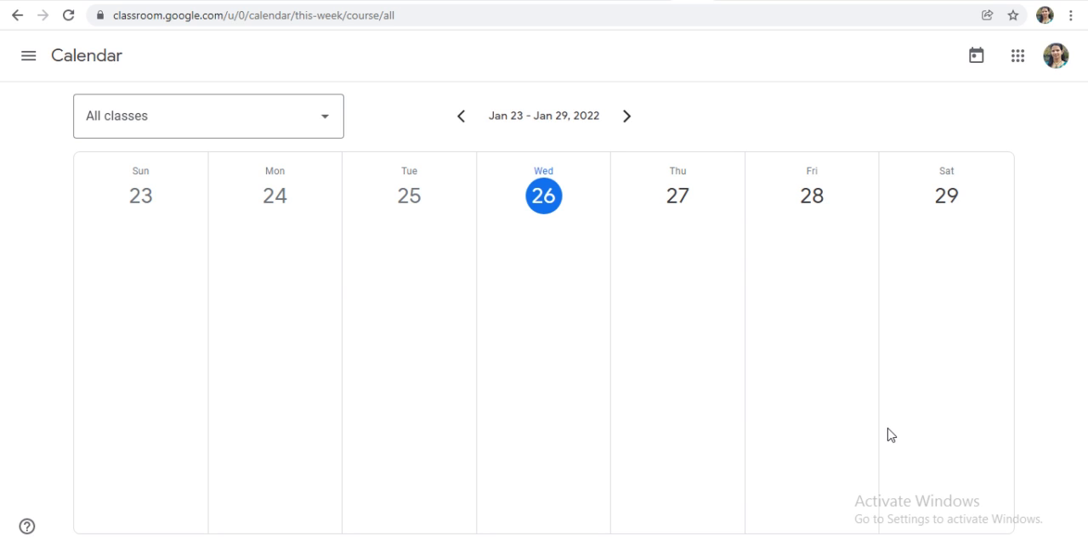
pyautogui.moveTo(877, 423)
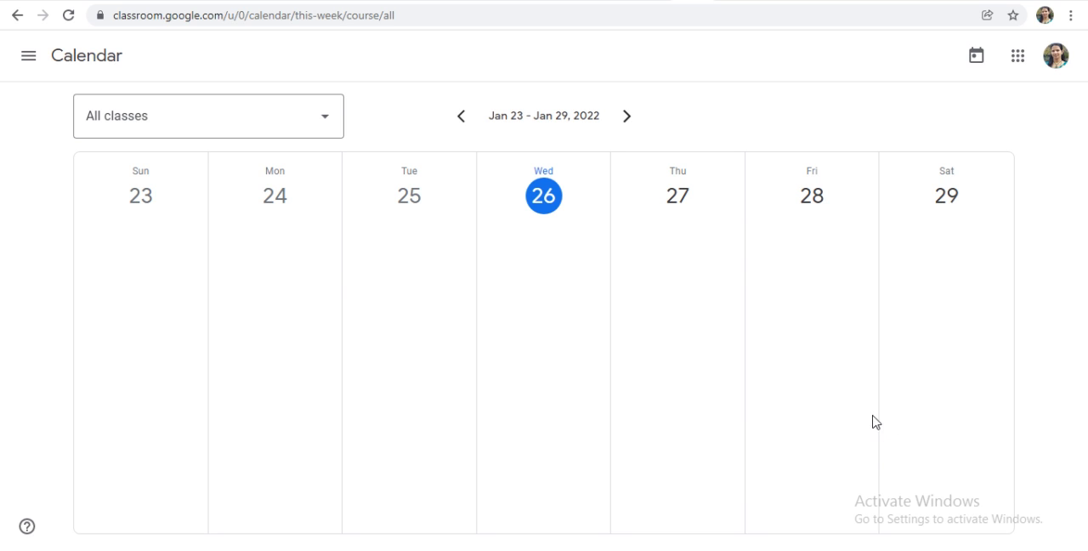
pyautogui.moveTo(752, 350)
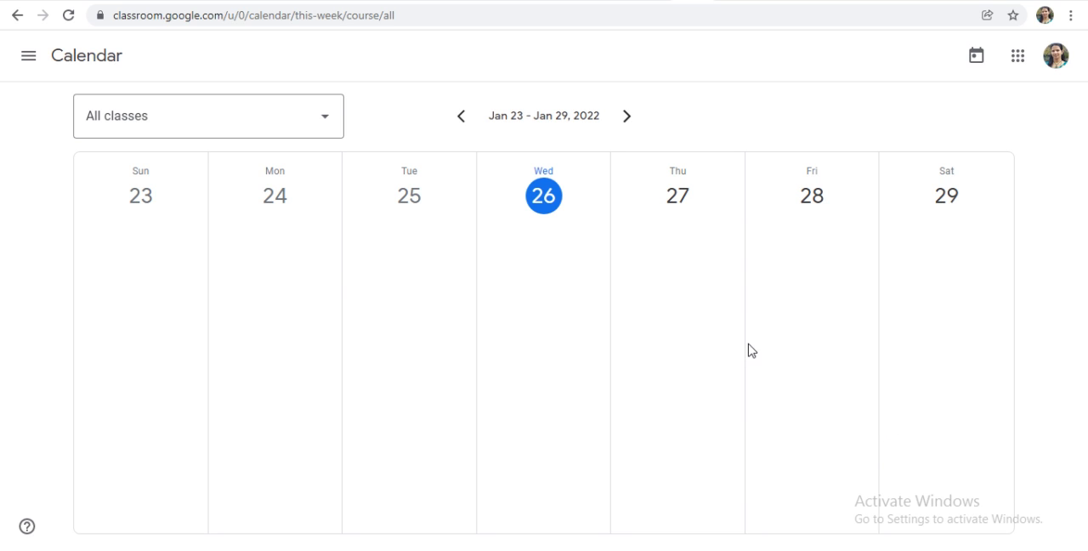
pyautogui.moveTo(19, 25)
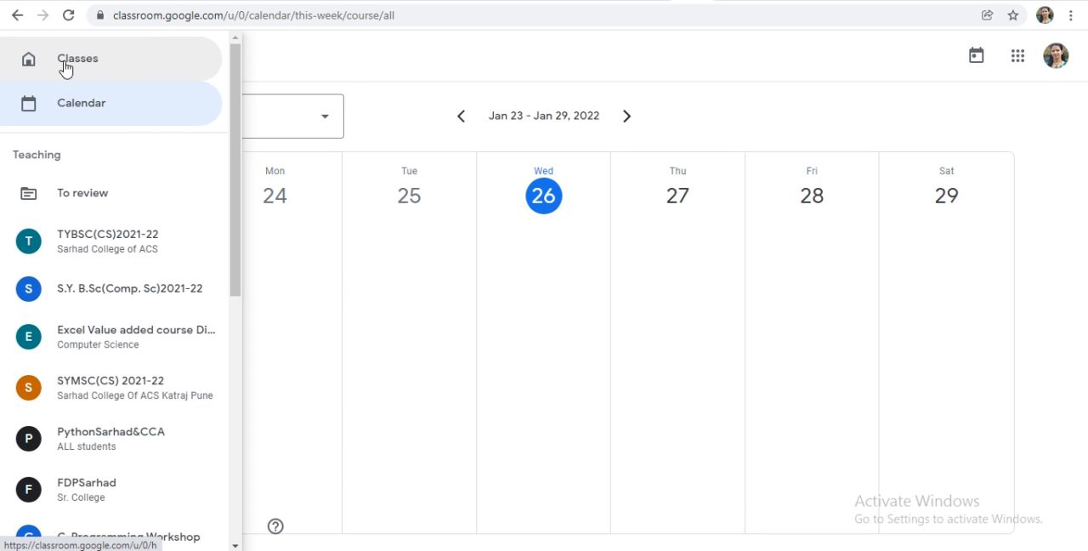
# Step: Open the TYBSC(CS)2021-22 class from the Classes list and view its Stream page
pyautogui.click(77, 58)
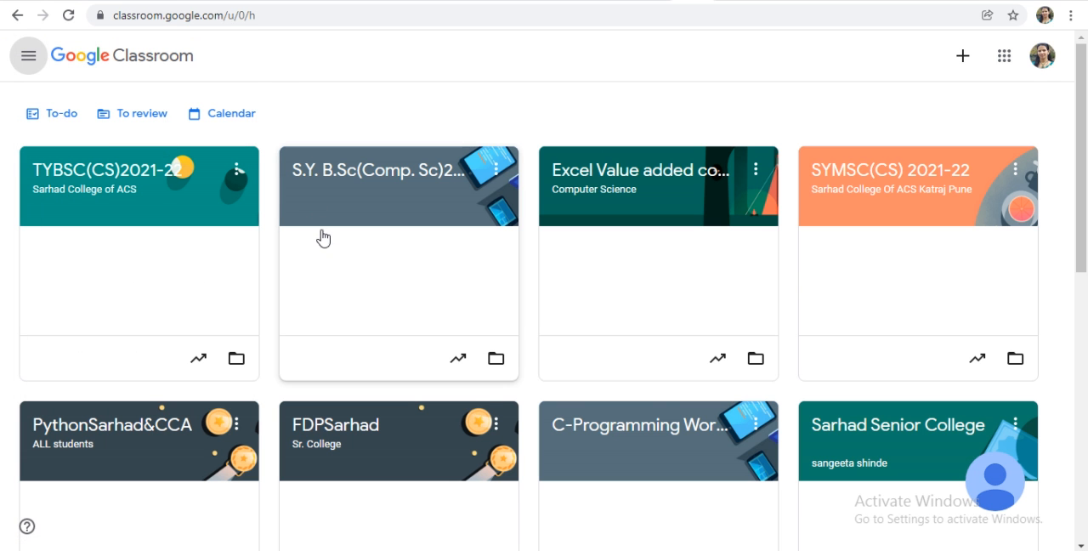
pyautogui.click(106, 171)
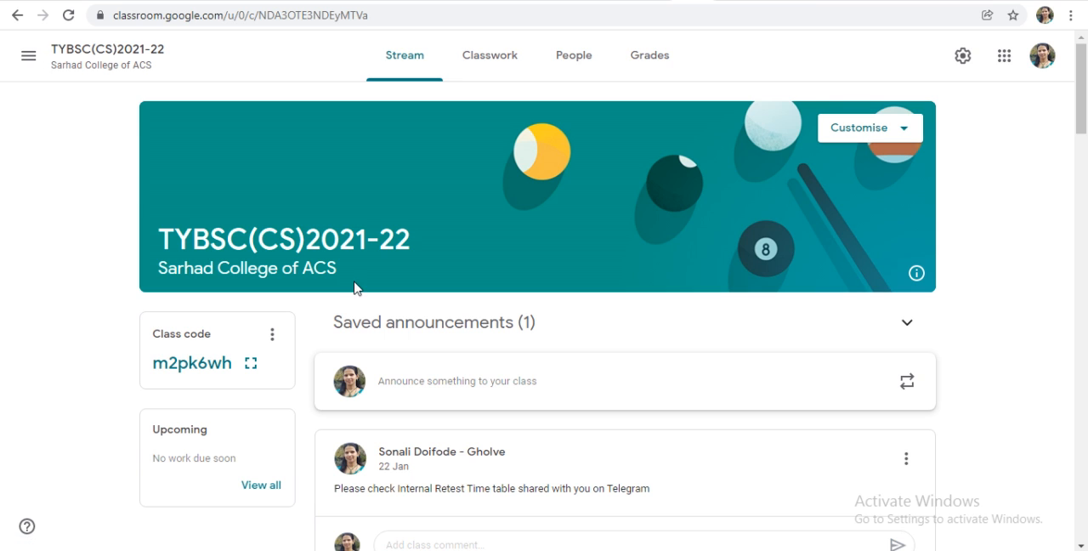
pyautogui.scroll(-3)
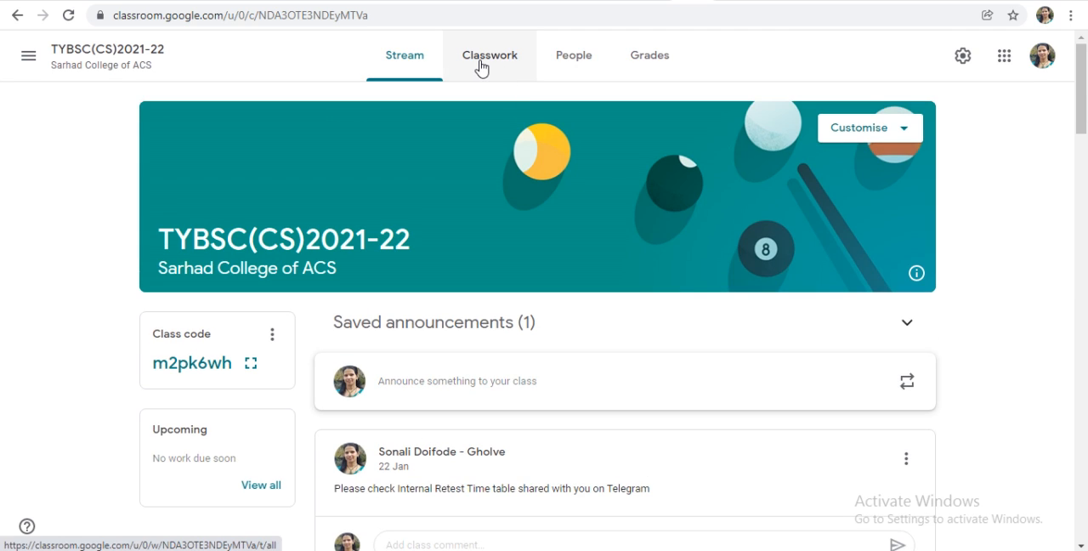
# Step: Show the full Classwork list, including older posts via View more
pyautogui.click(490, 54)
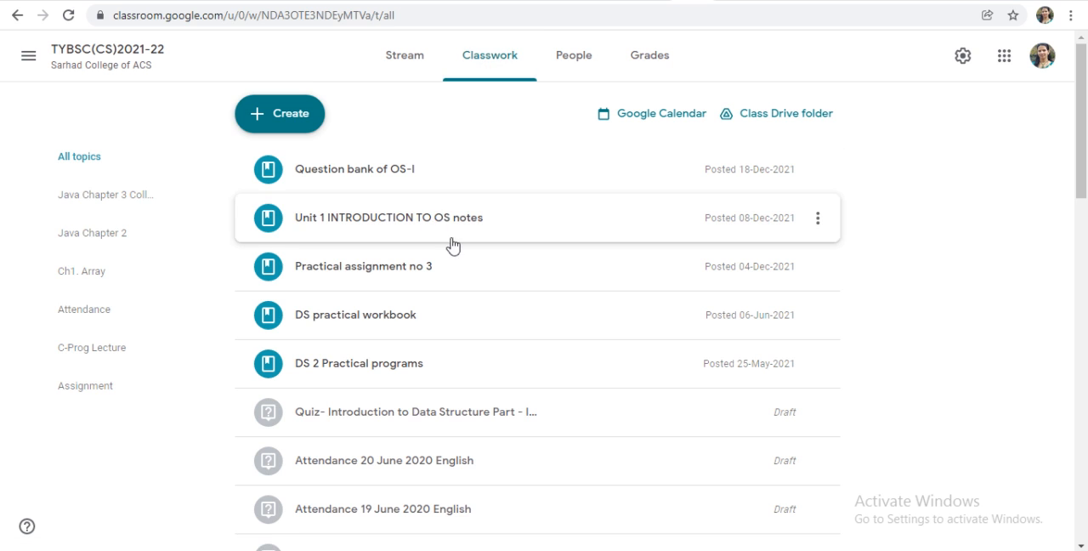
pyautogui.scroll(-3)
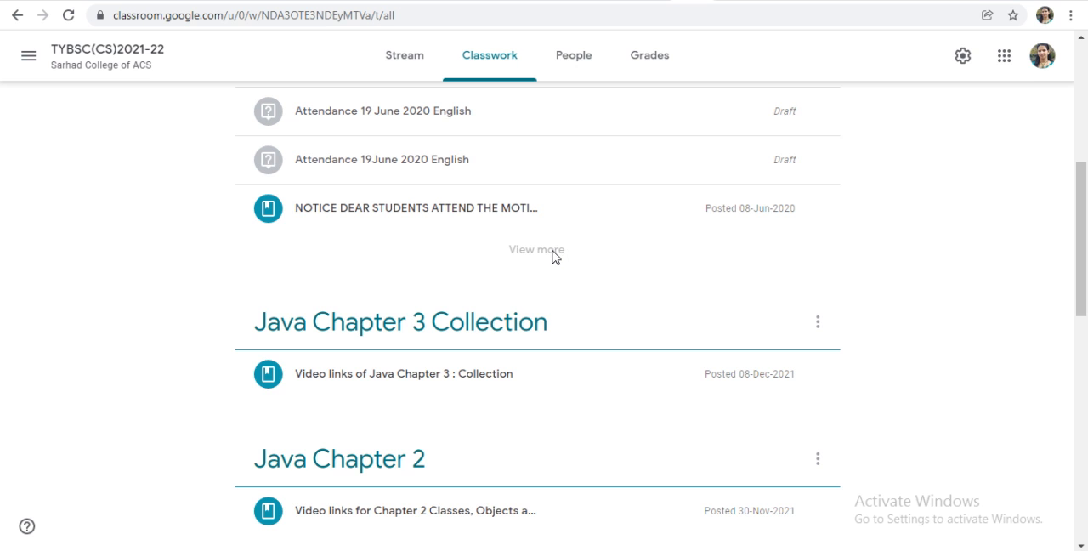
pyautogui.click(536, 249)
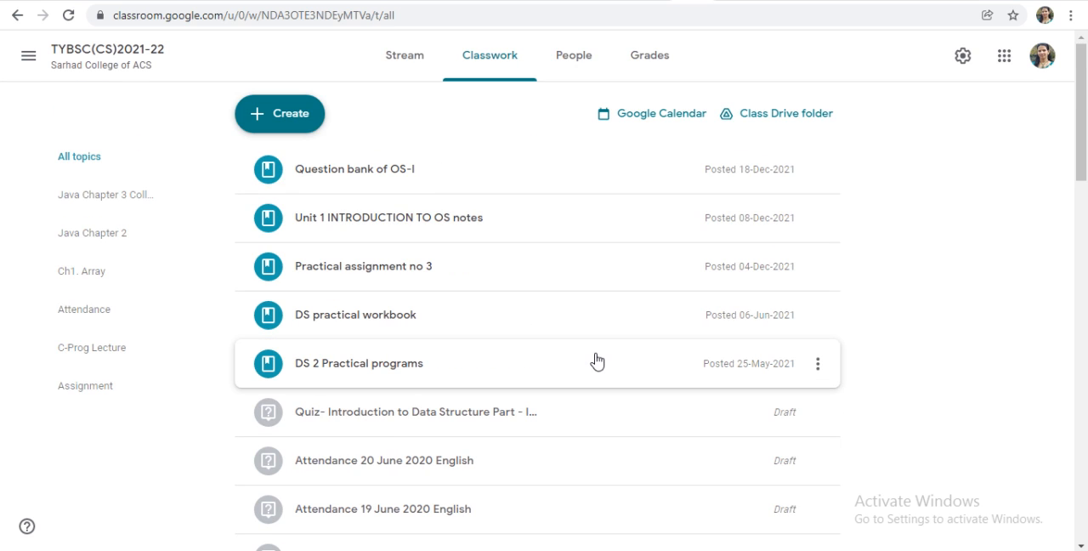
pyautogui.scroll(-3)
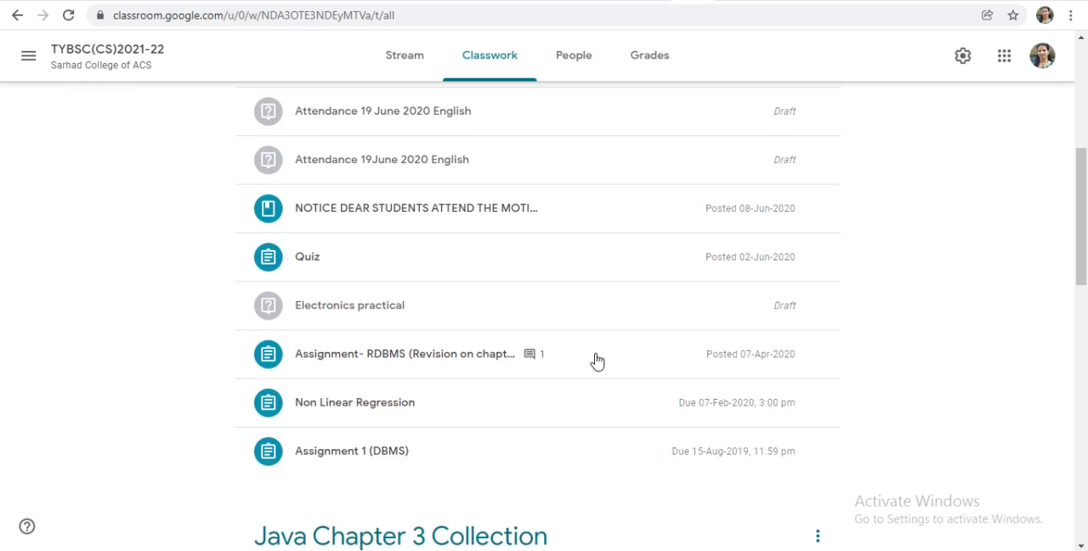
pyautogui.scroll(-3)
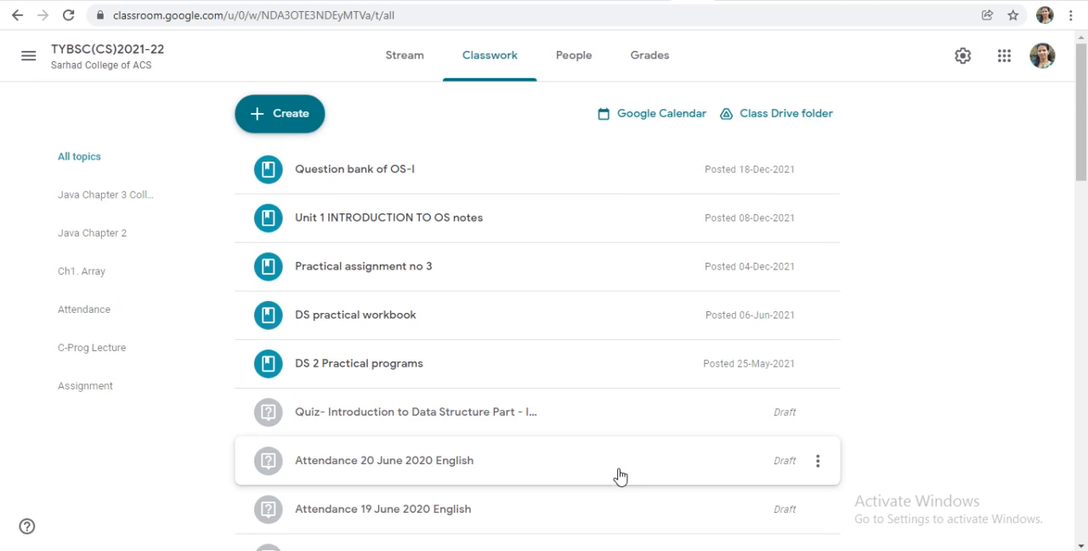
pyautogui.moveTo(404, 55)
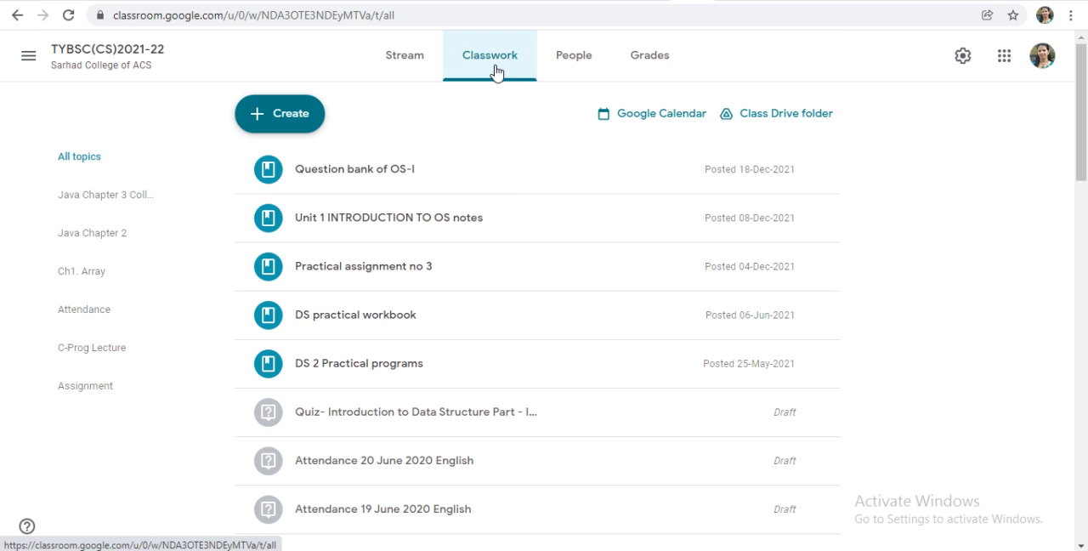
pyautogui.moveTo(521, 94)
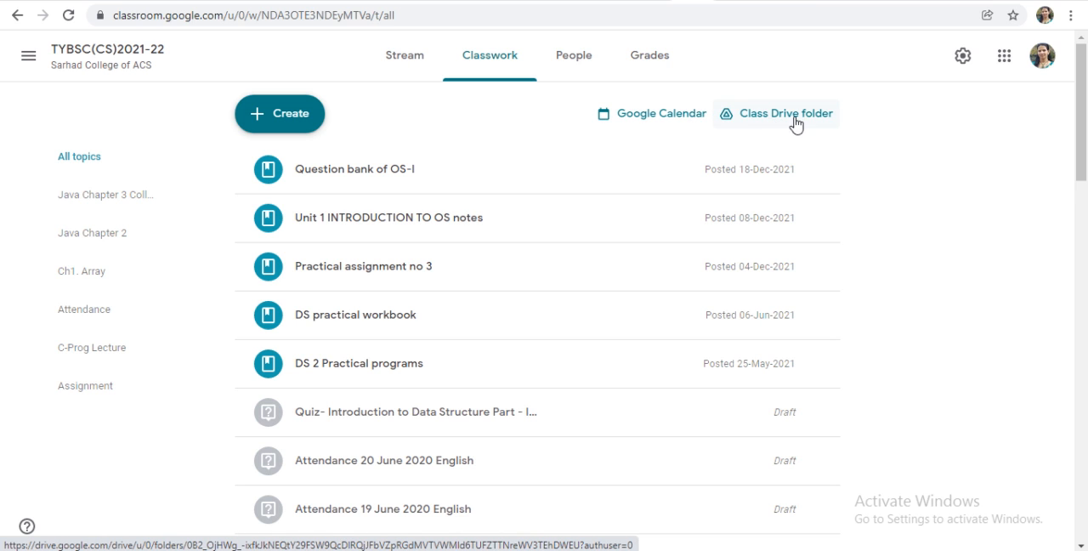
pyautogui.moveTo(789, 119)
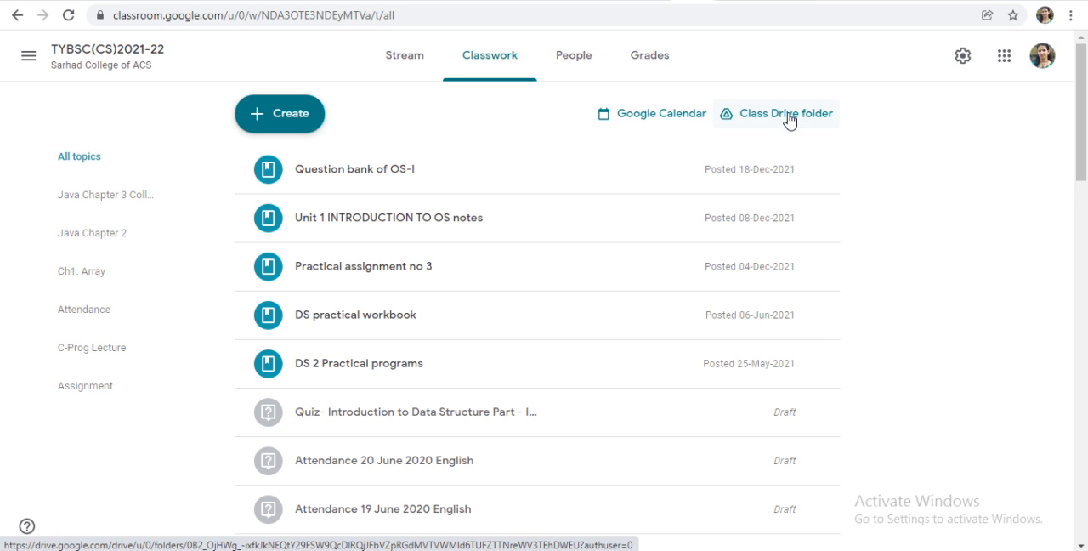
pyautogui.moveTo(785, 114)
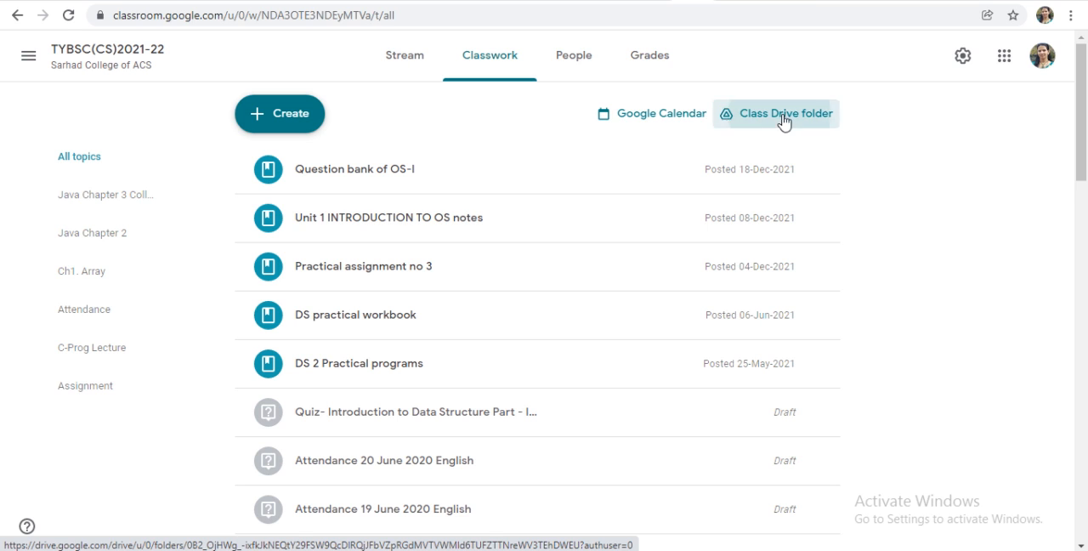
# Step: Open the Class Drive folder link from the Classwork page
pyautogui.click(775, 114)
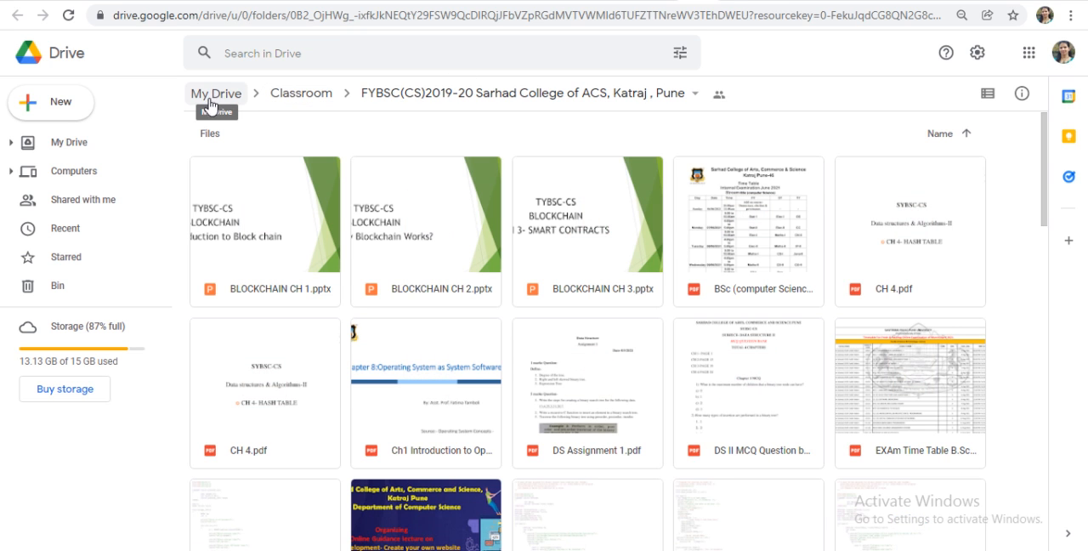
pyautogui.moveTo(245, 72)
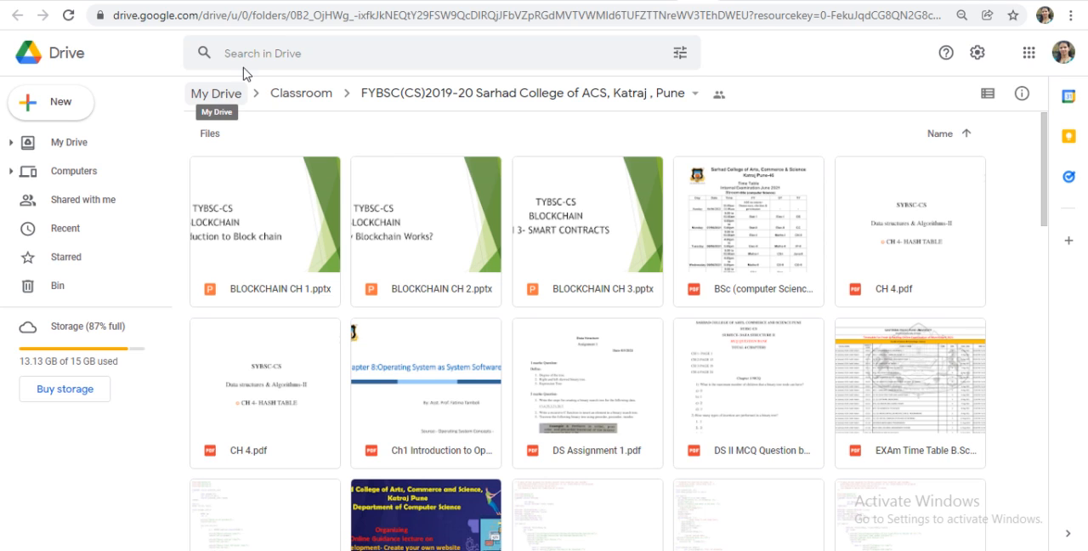
pyautogui.moveTo(300, 92)
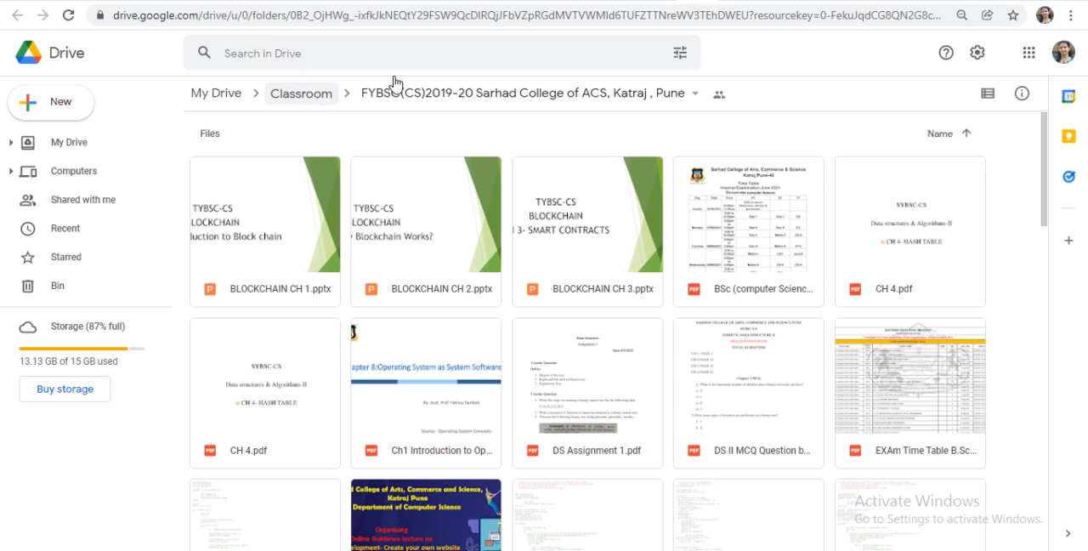
pyautogui.moveTo(548, 93)
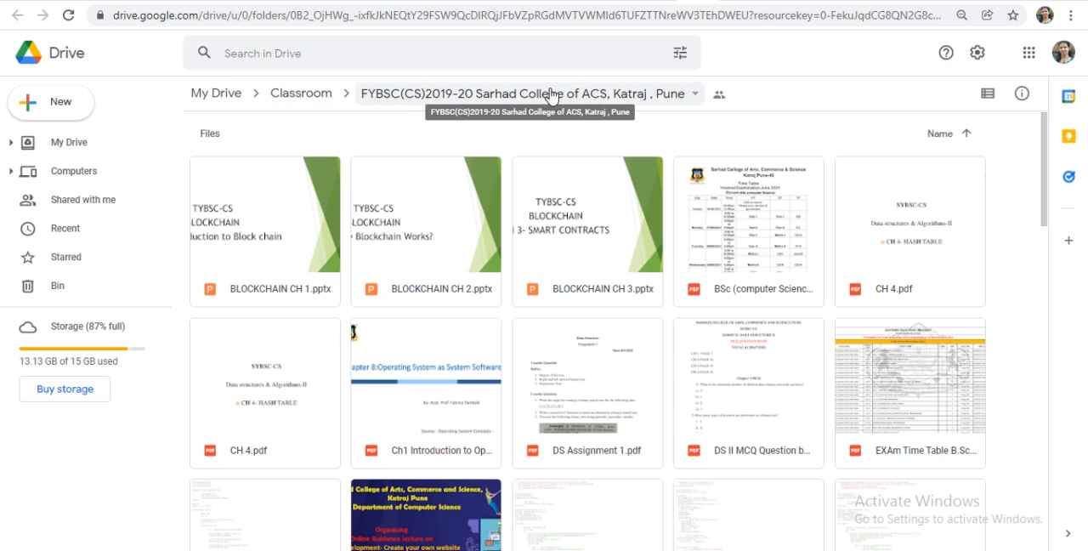
pyautogui.moveTo(717, 124)
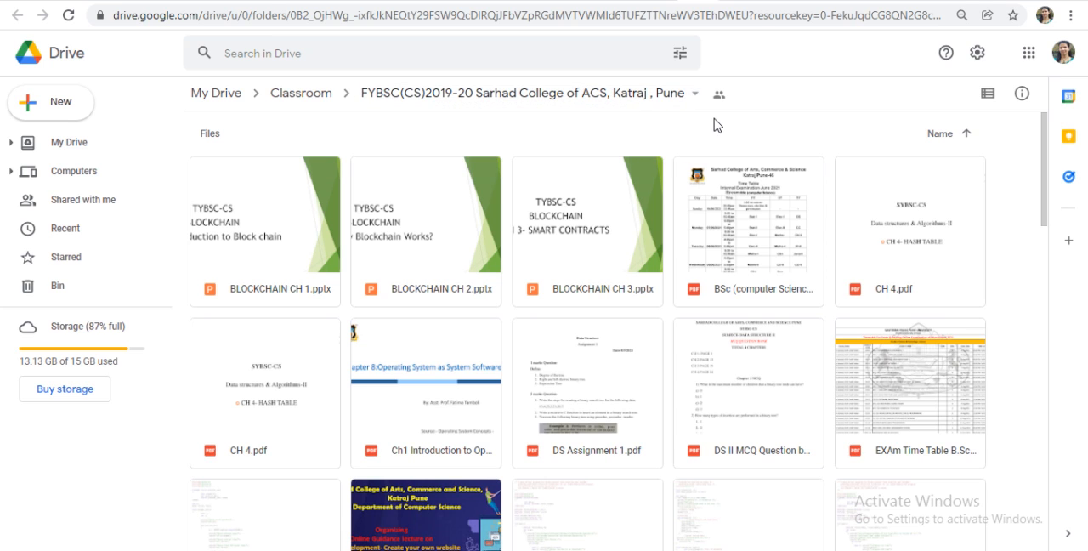
pyautogui.moveTo(361, 312)
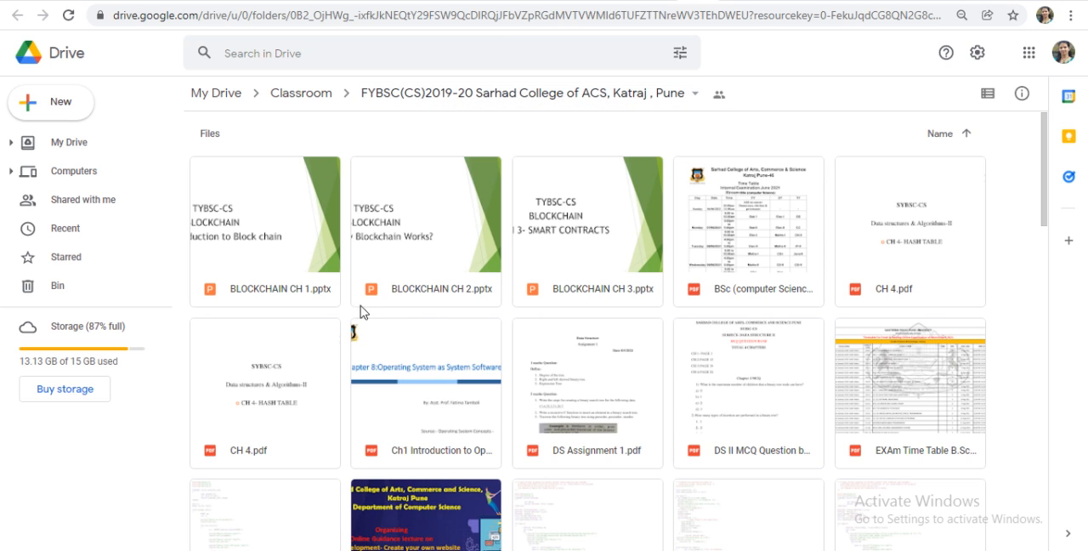
# Step: Scroll the class folder's files grid to reveal fcfs.c and the Invitation image
pyautogui.scroll(-3)
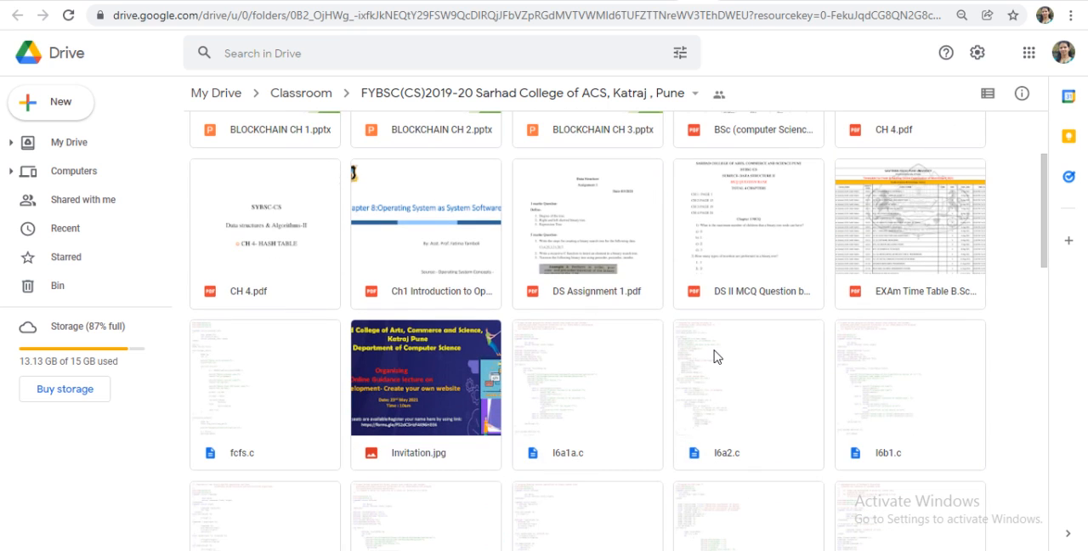
pyautogui.moveTo(735, 383)
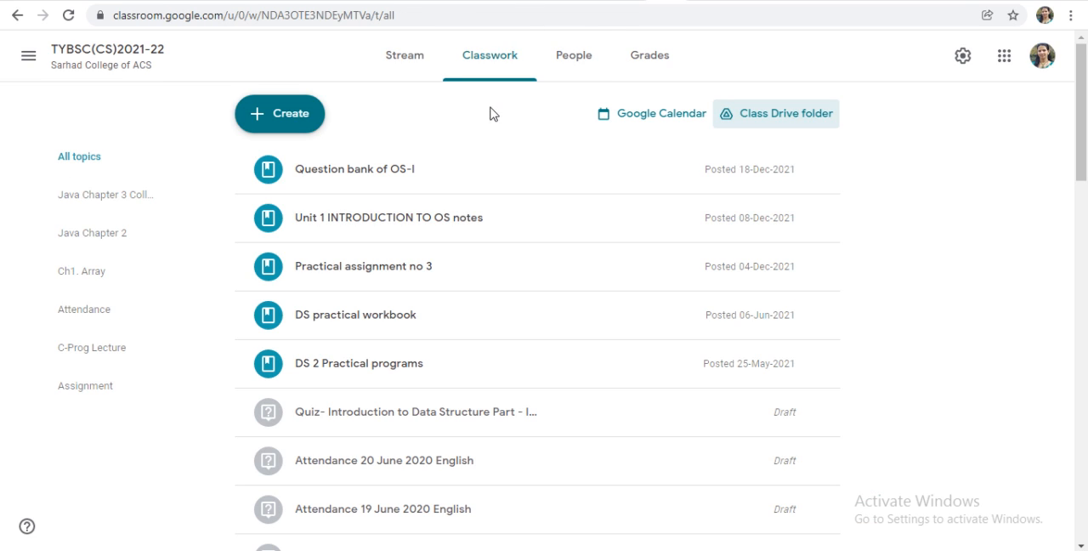
pyautogui.moveTo(505, 61)
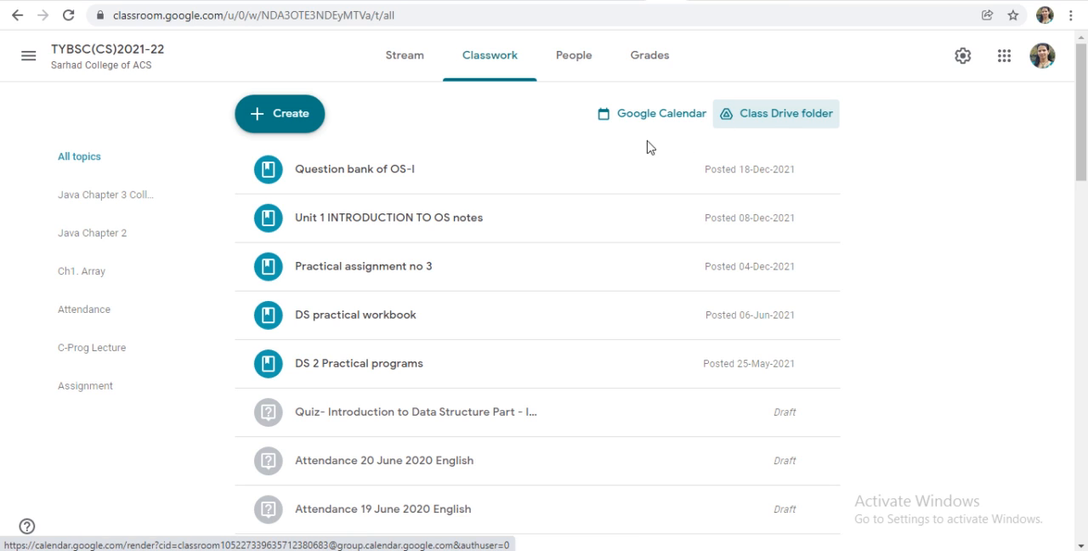
pyautogui.moveTo(755, 168)
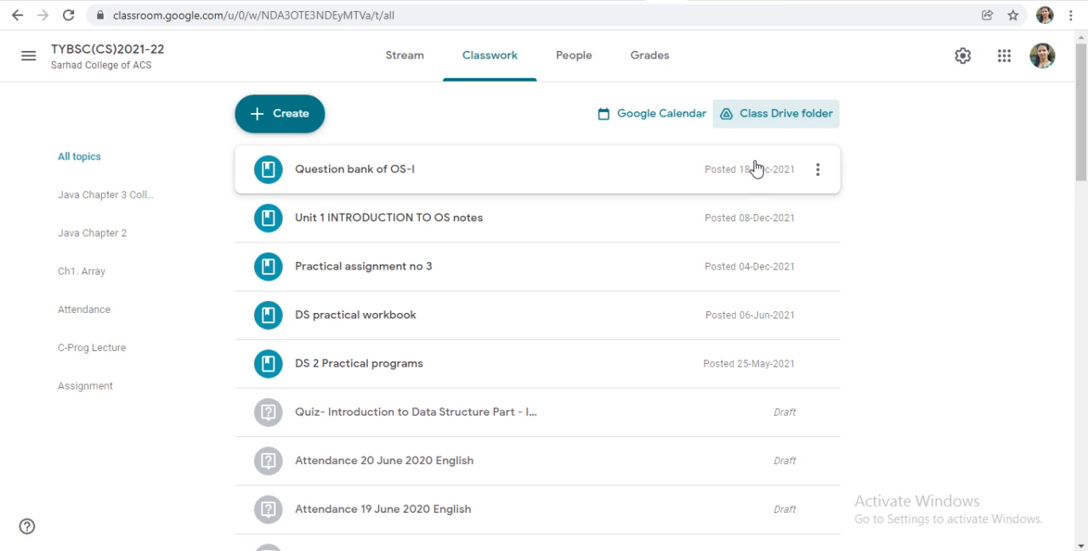
pyautogui.moveTo(912, 266)
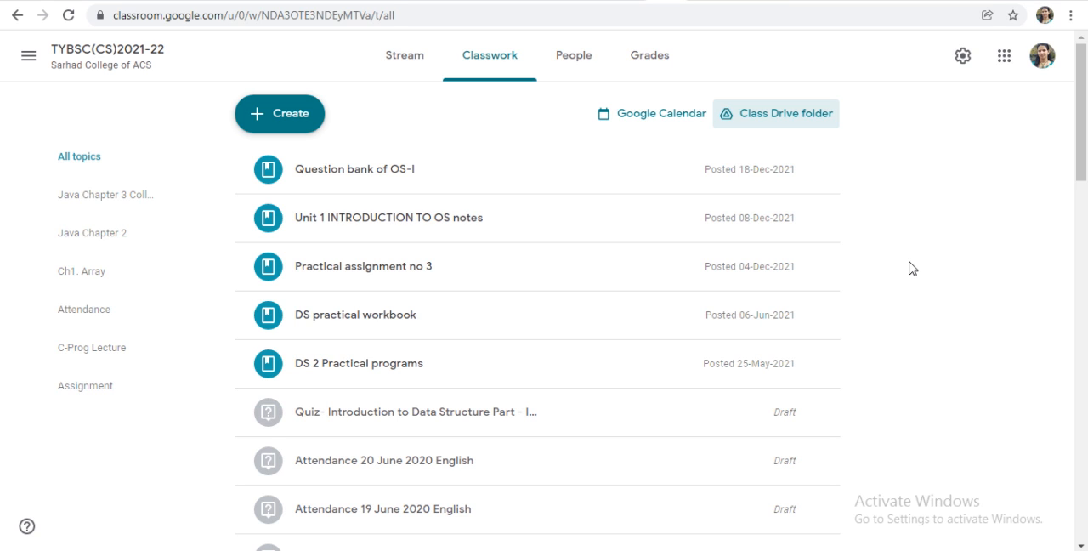
pyautogui.moveTo(919, 332)
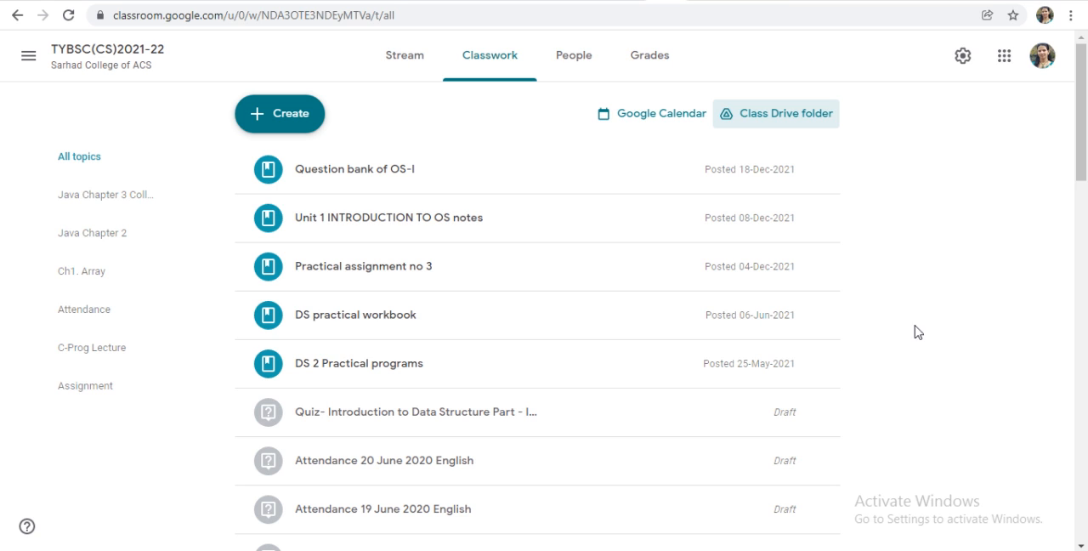